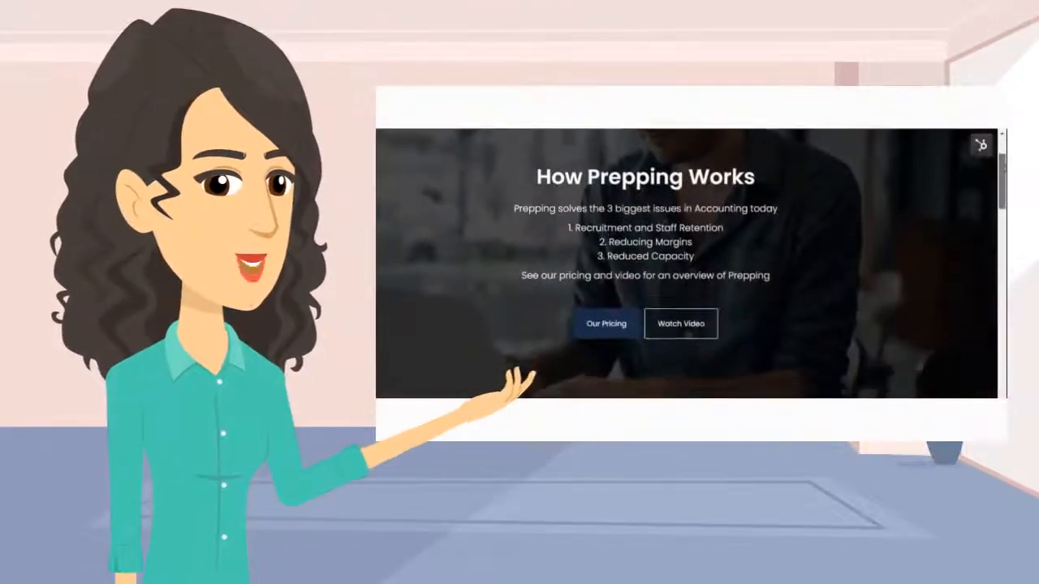
scroll(down, 3)
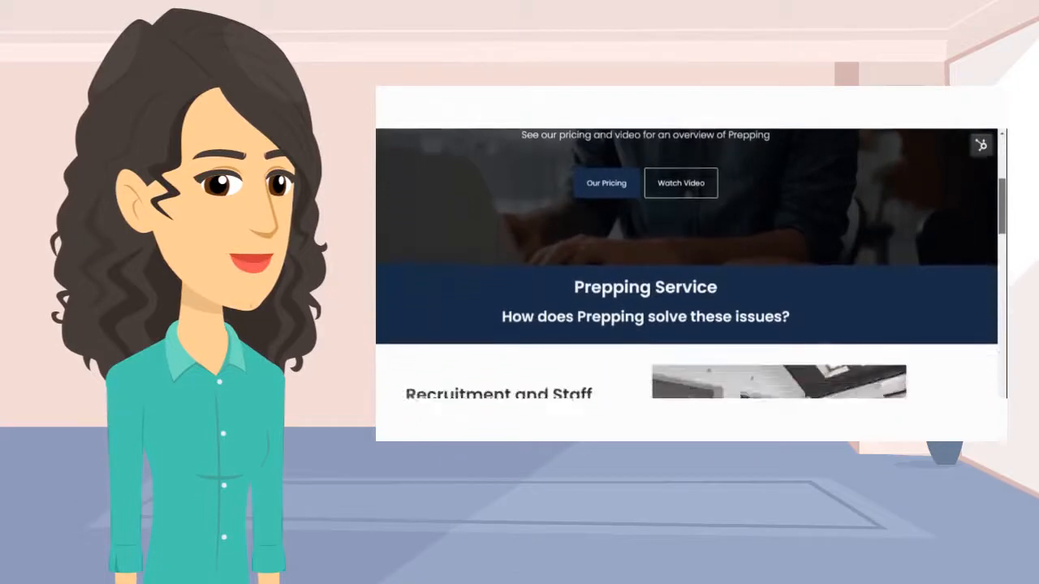